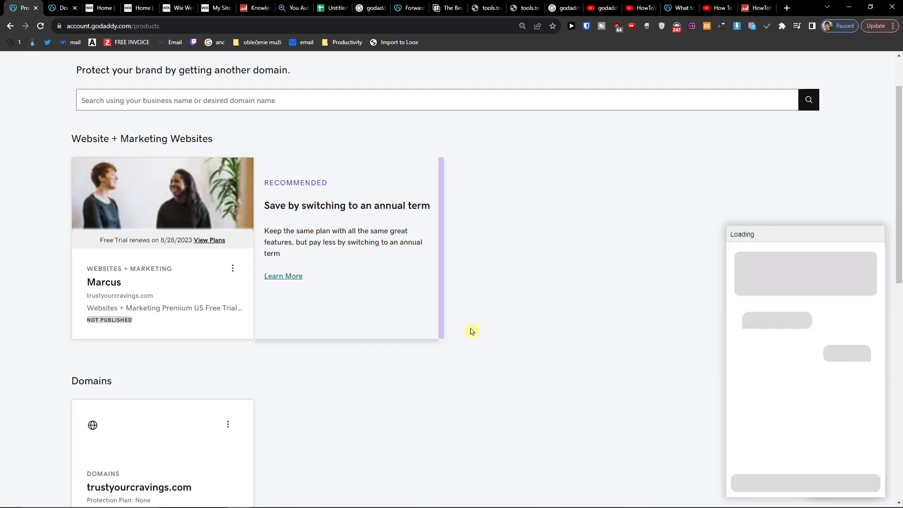
Turn auto-renew off for trustyourcravings.com from its Manage page and go back to My Products
scroll("down", 3)
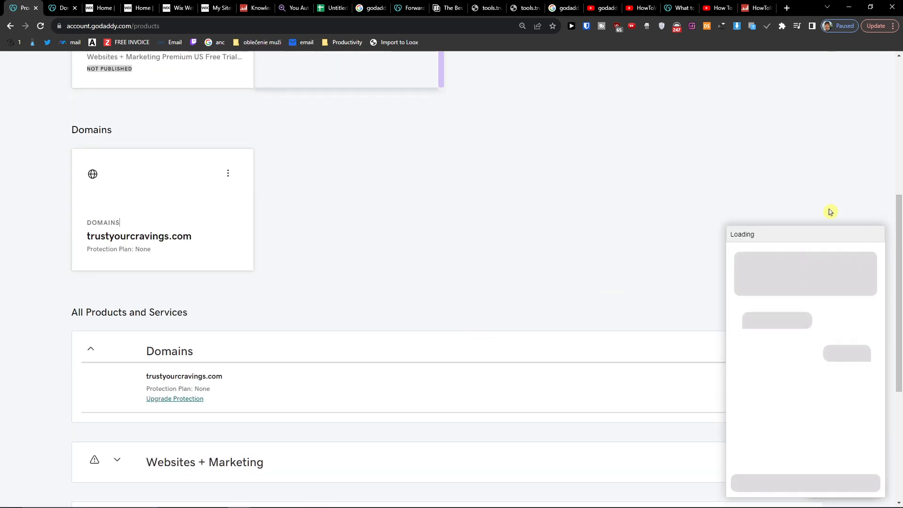
scroll("down", 3)
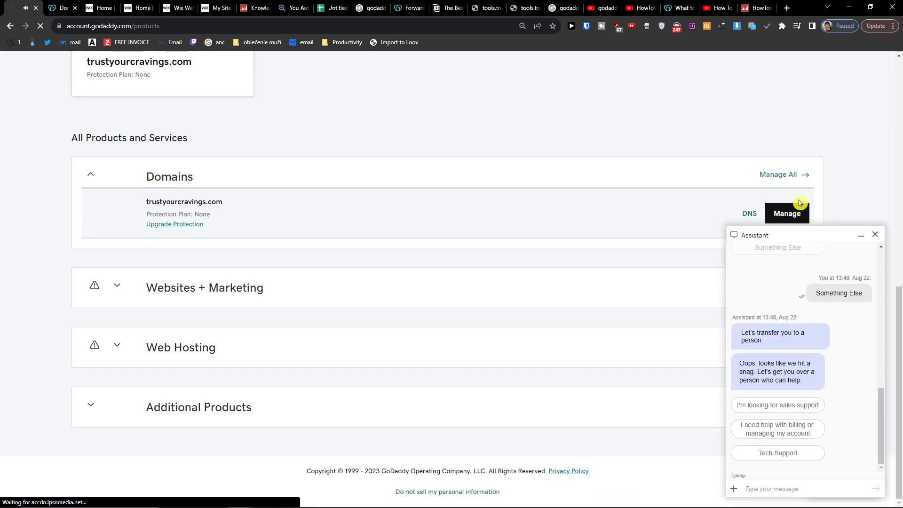
left_click(786, 213)
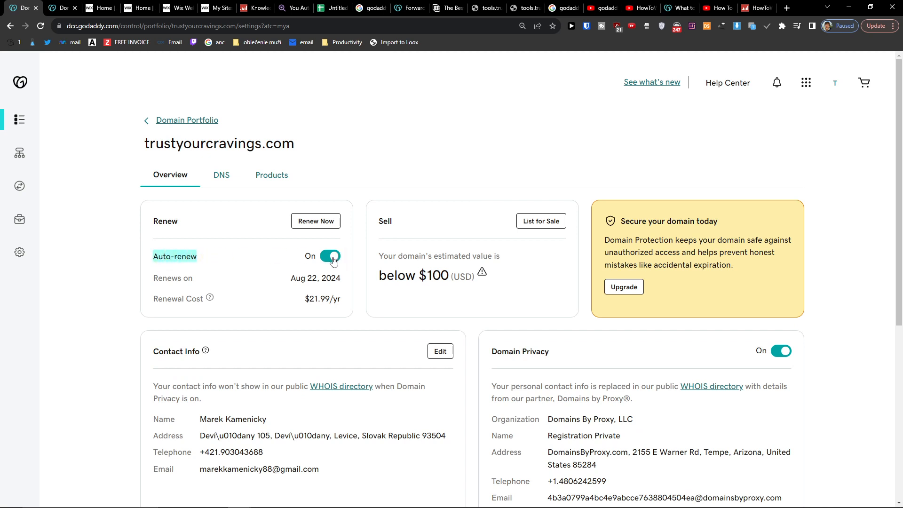
left_click(333, 256)
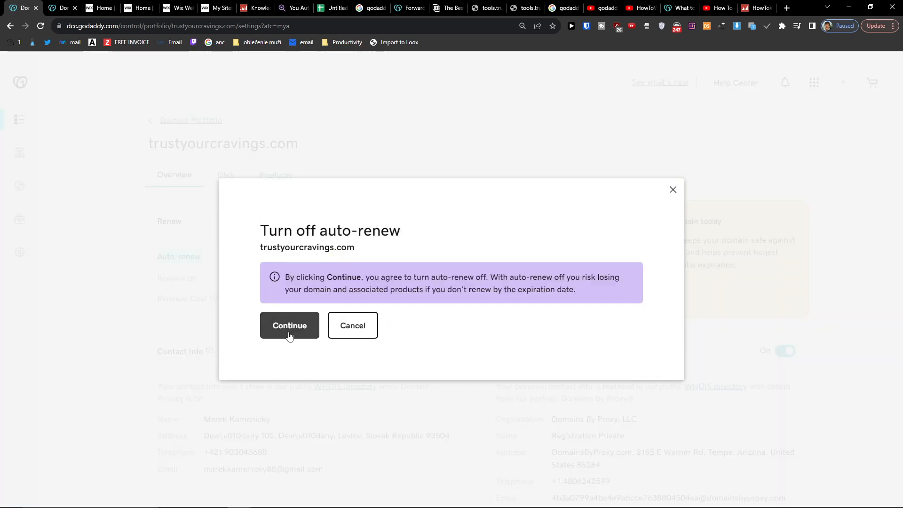
left_click(289, 324)
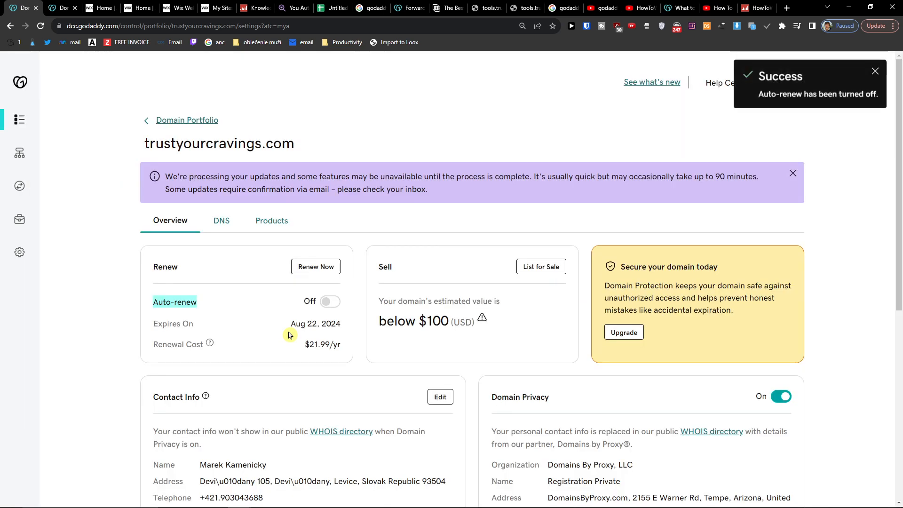
left_click(9, 26)
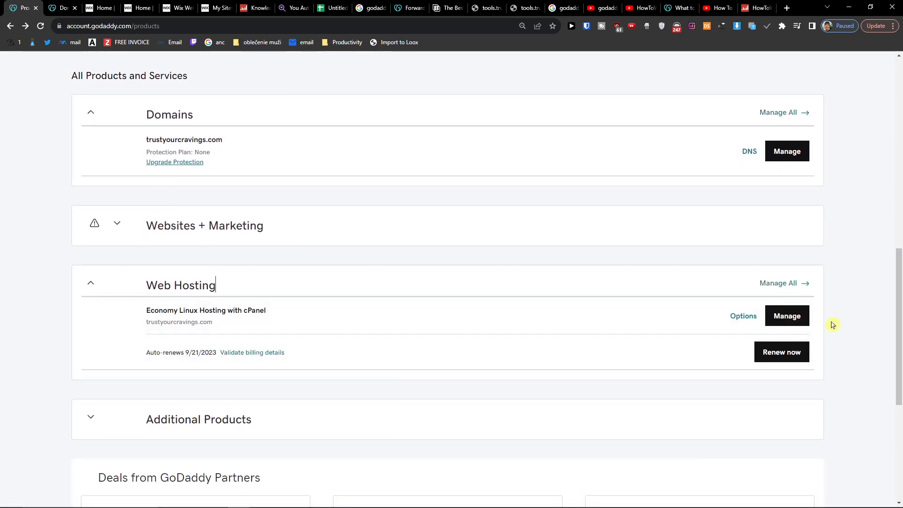
Reach the billing subscriptions list via Economy Linux Hosting's Renewals & Billing action
left_click(786, 316)
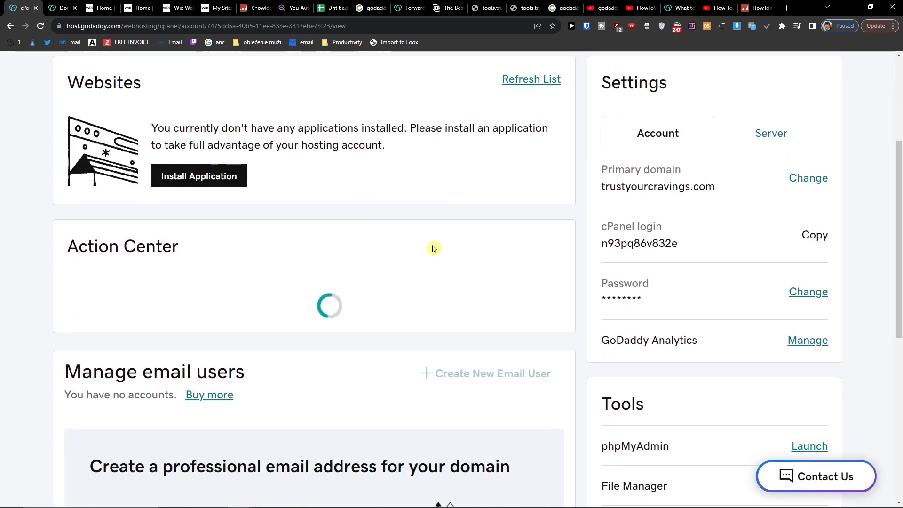
scroll("down", 3)
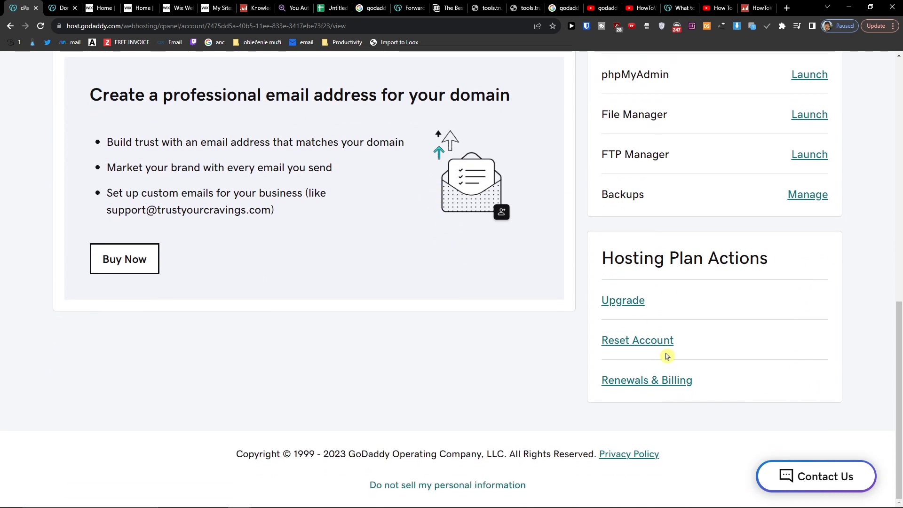
left_click(646, 380)
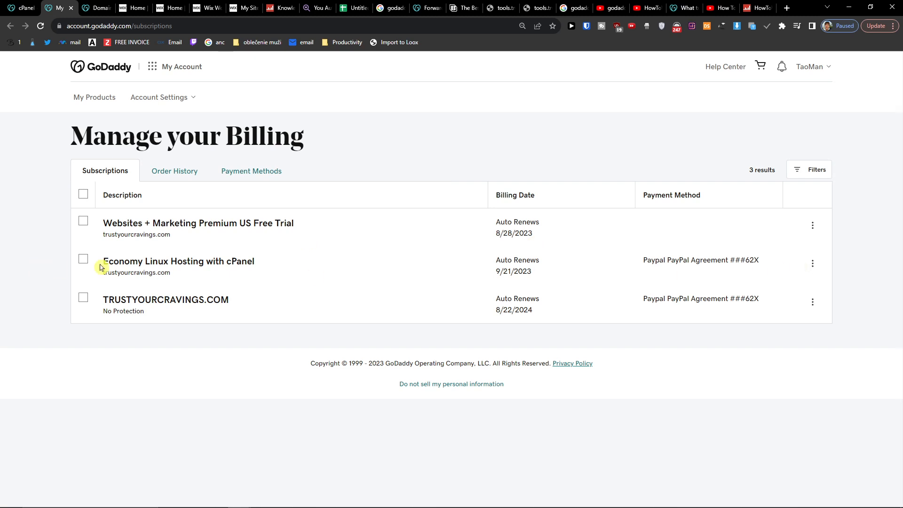
Cancel renewal for Economy Linux Hosting and TRUSTYOURCRAVINGS.COM, dismissing the survey and Assistant chat
left_click(83, 258)
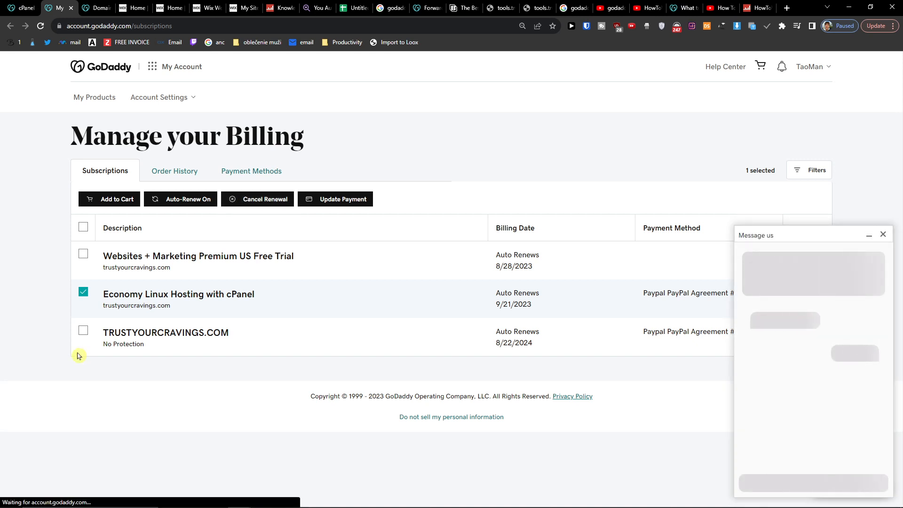
left_click(257, 199)
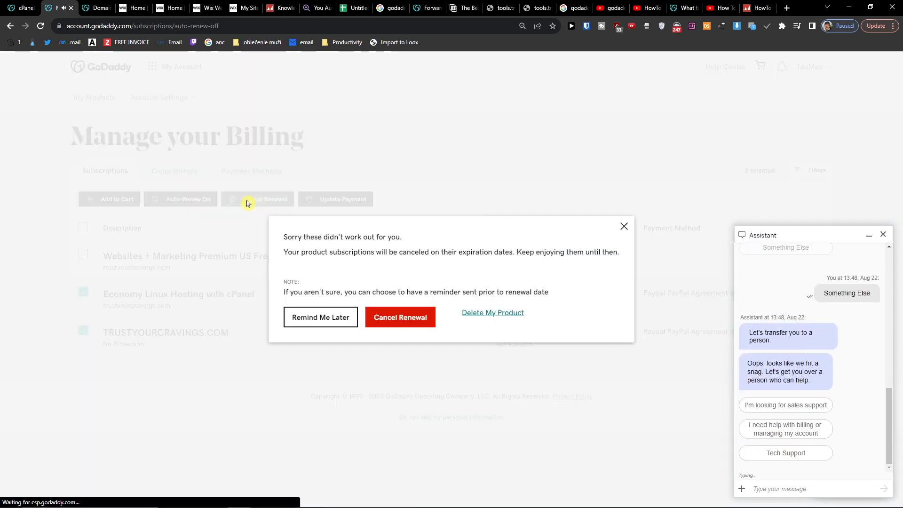
left_click(399, 316)
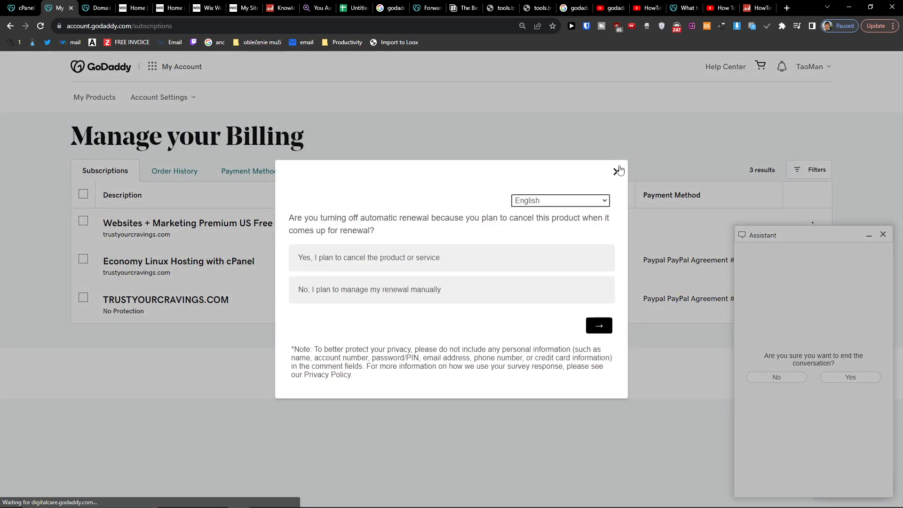
left_click(618, 170)
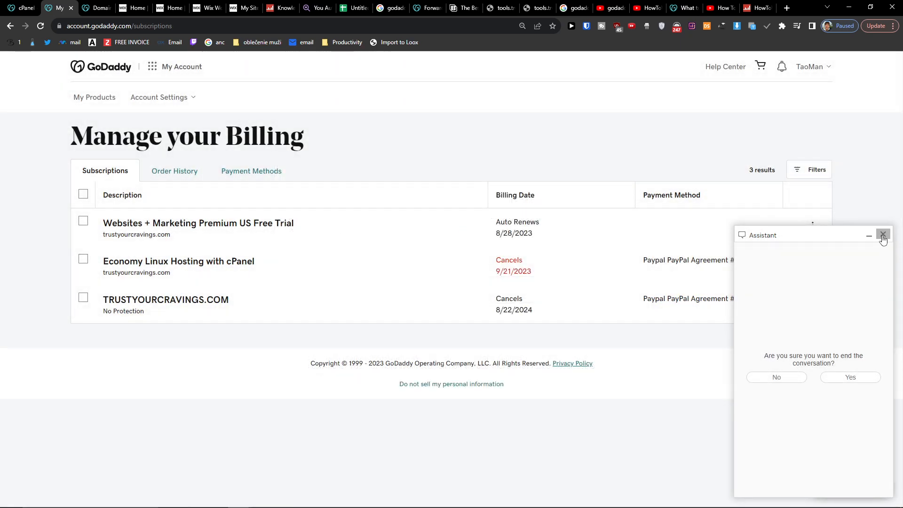
left_click(868, 235)
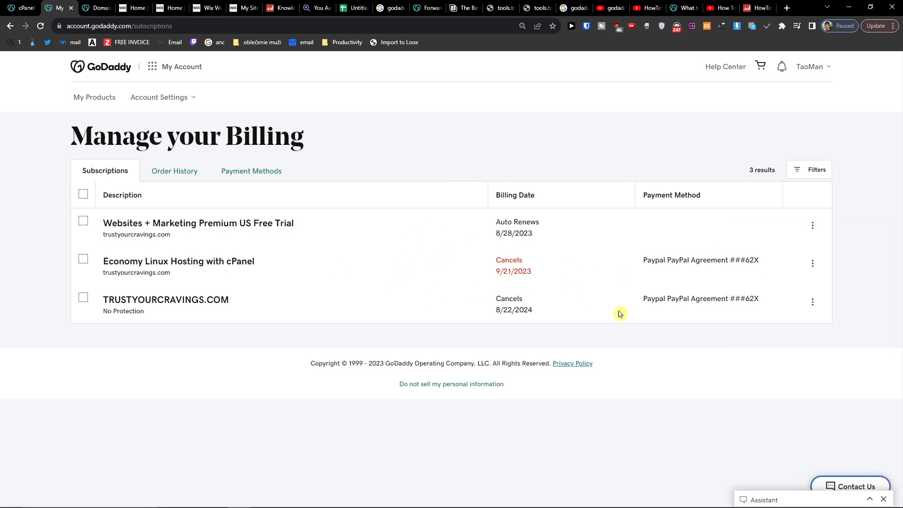
mouse_move(516, 245)
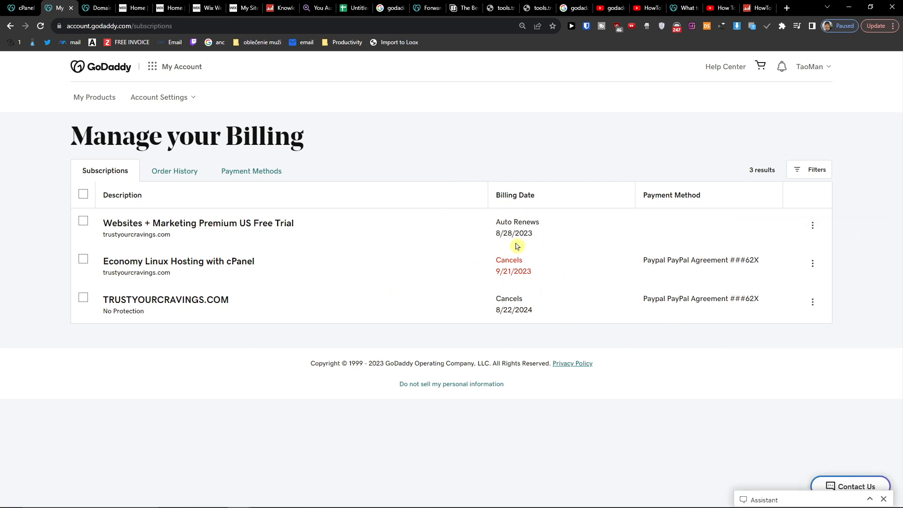
mouse_move(83, 230)
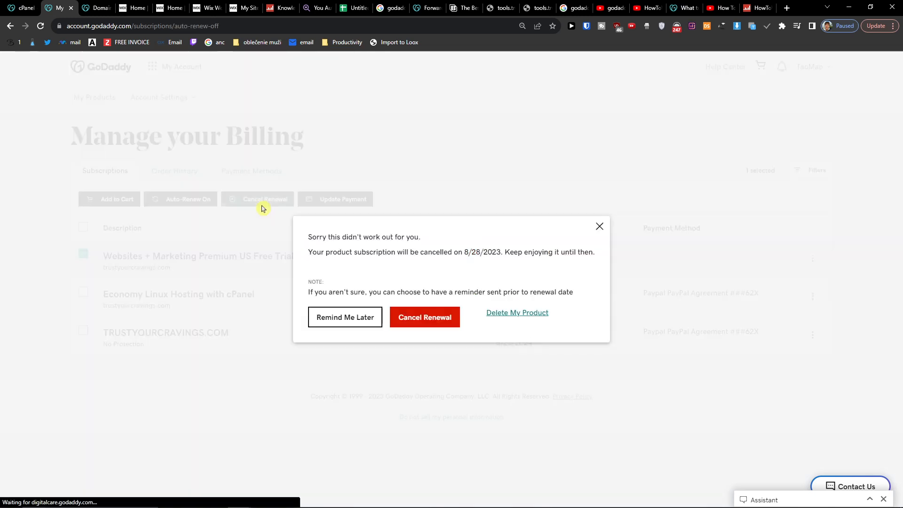
Confirm cancelling the Websites + Marketing Premium US Free Trial renewal so it cancels 8/28/2023
left_click(424, 317)
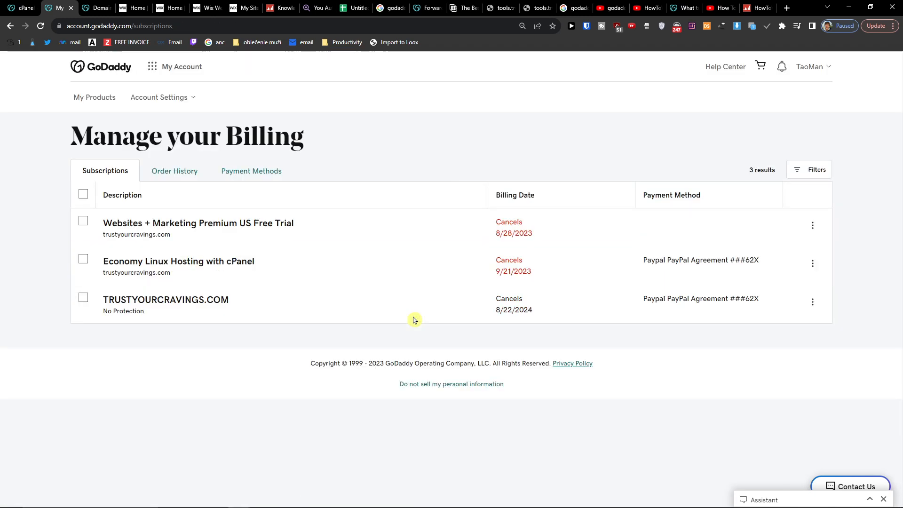